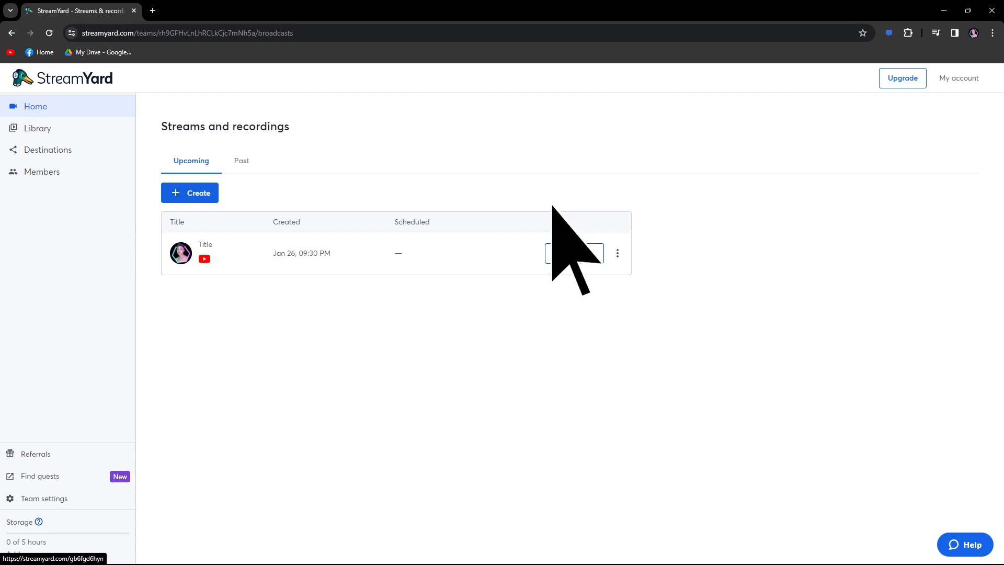
# - Enter the studio for the upcoming YouTube broadcast, passing the camera and mic check
pyautogui.click(574, 253)
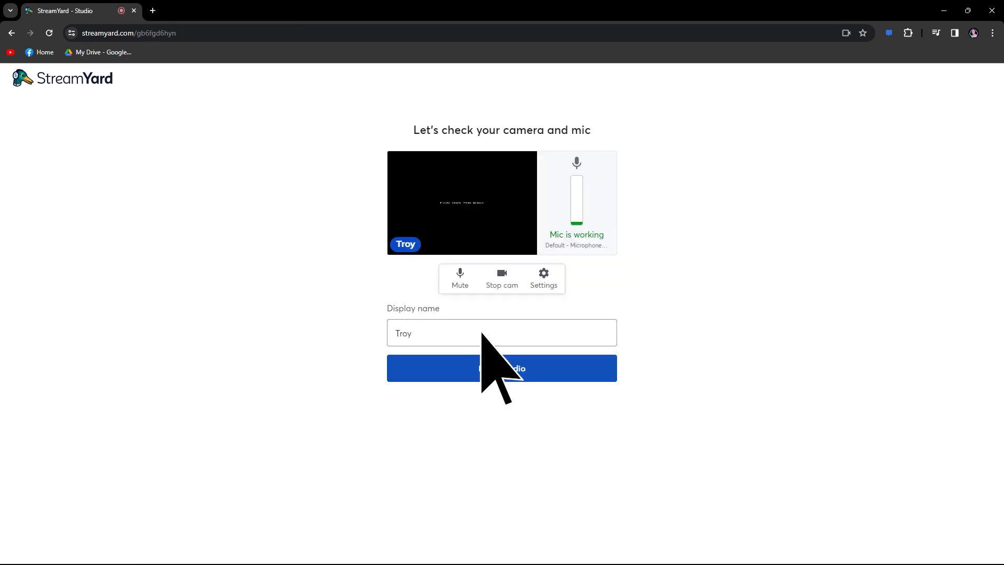
pyautogui.click(501, 368)
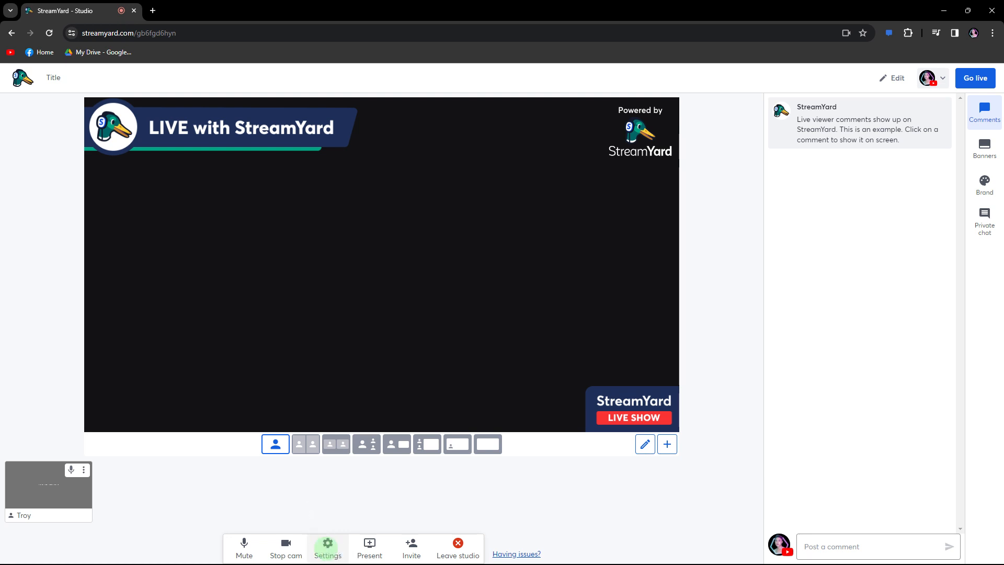
# - Set the studio camera to GENERAL WEBCAM (1b3f:4167) in Settings
pyautogui.click(328, 546)
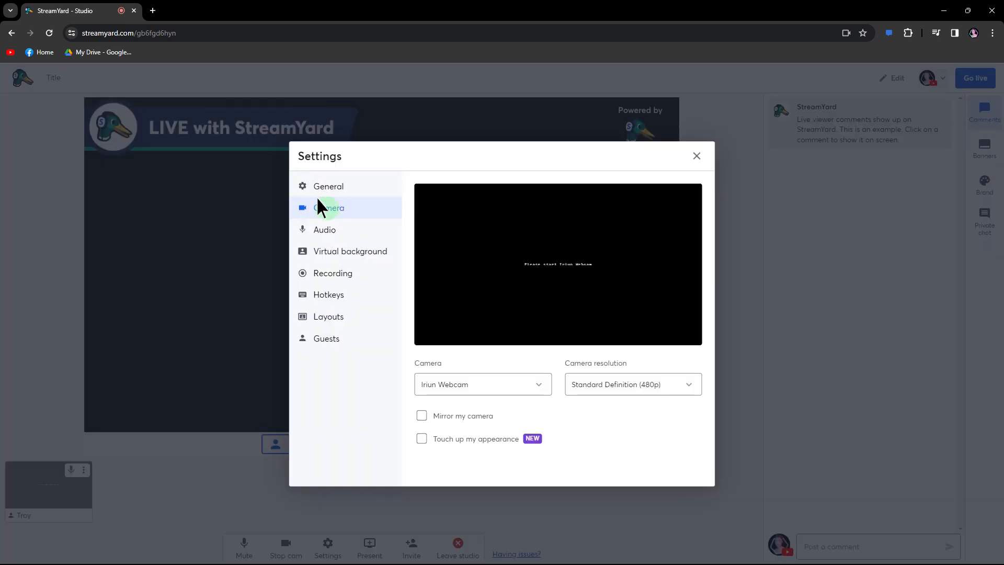
pyautogui.click(482, 385)
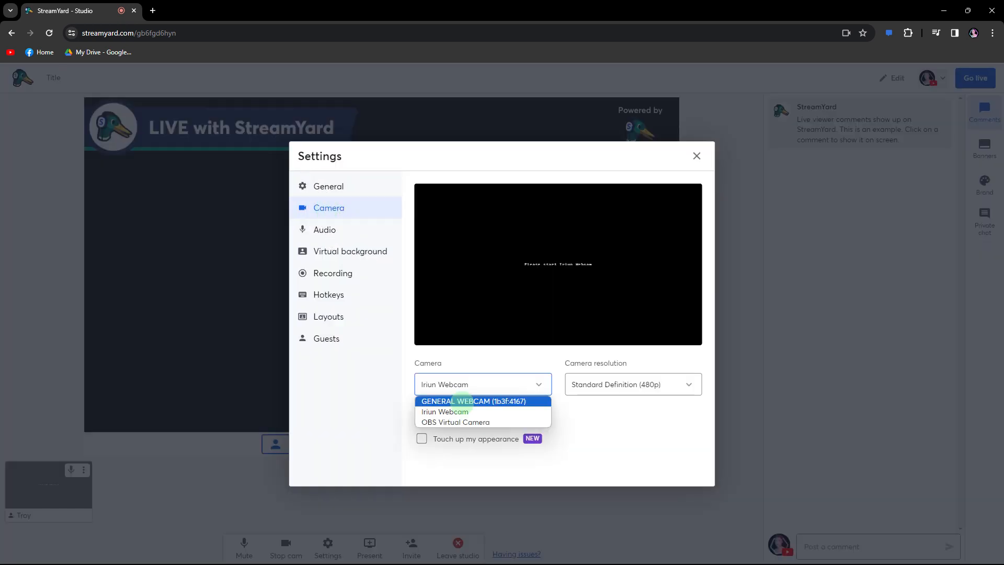
pyautogui.moveTo(532, 385)
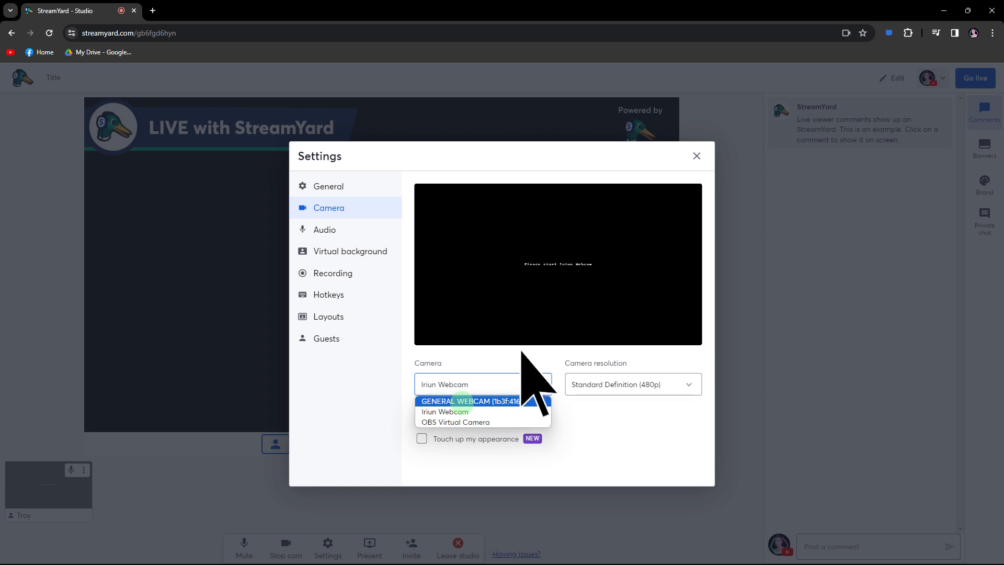
pyautogui.click(469, 402)
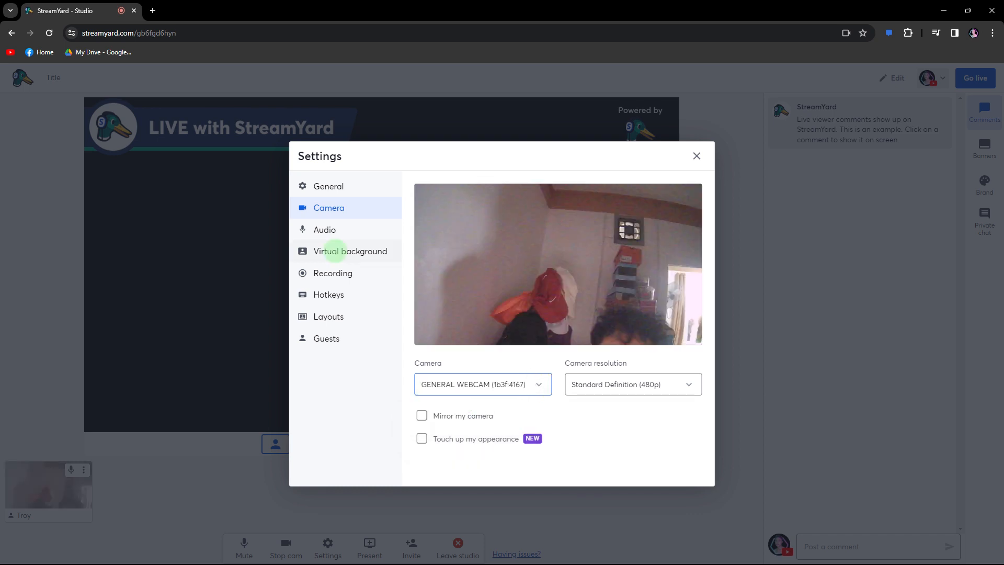
pyautogui.moveTo(331, 248)
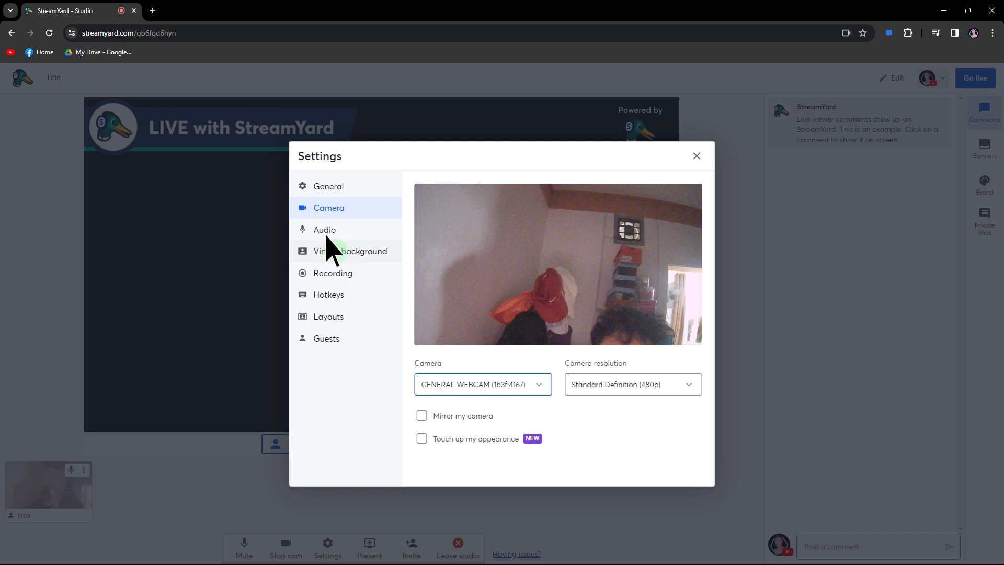
# - Open the Virtual background options in Settings
pyautogui.click(350, 250)
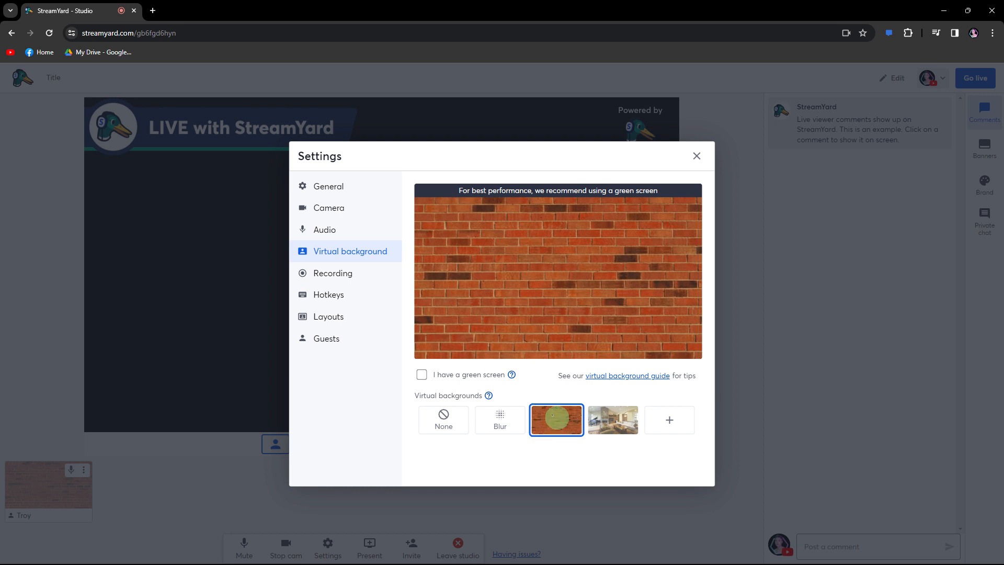
pyautogui.moveTo(668, 419)
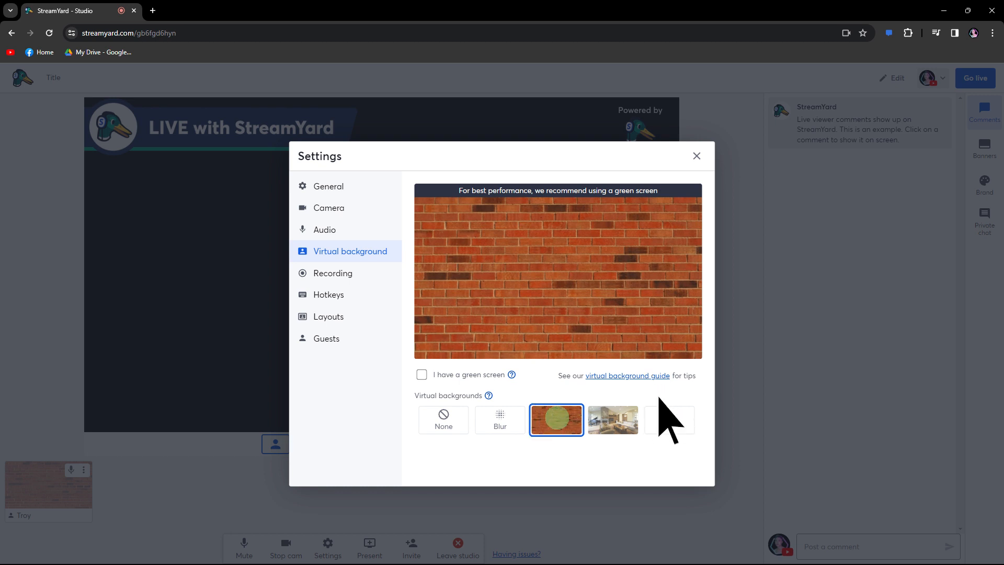